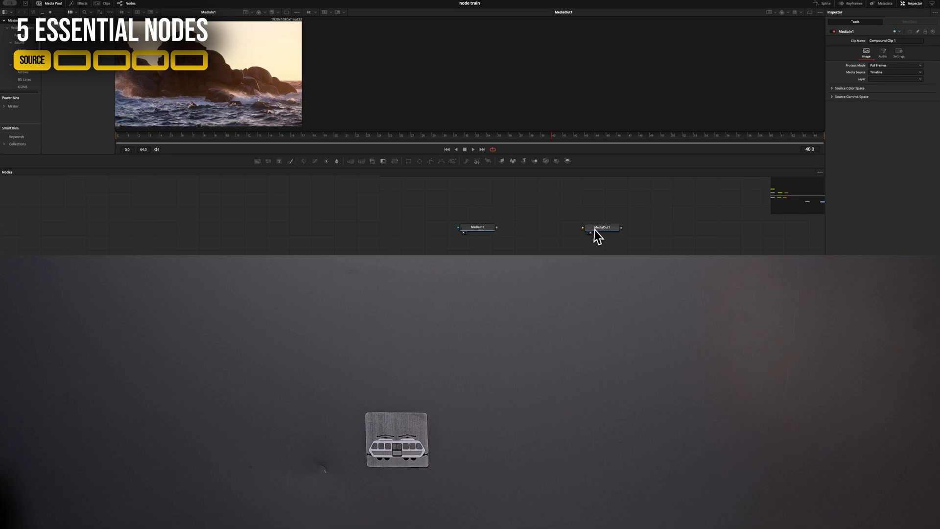
Link MediaIn1's output to MediaOut1 so the coastal rock clip appears in the viewer
{"action": "left_click", "coordinate": [603, 227]}
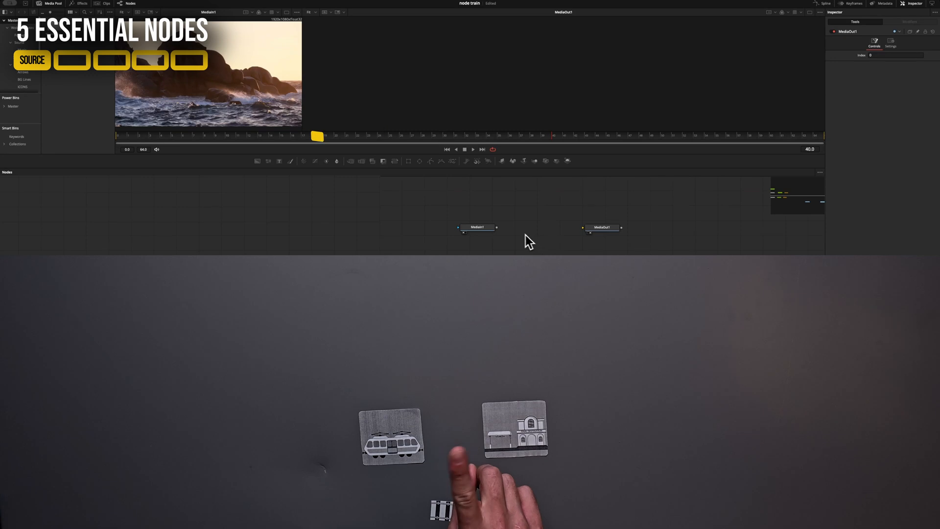
{"action": "left_click_drag", "start_coordinate": [496, 227], "coordinate": [582, 227]}
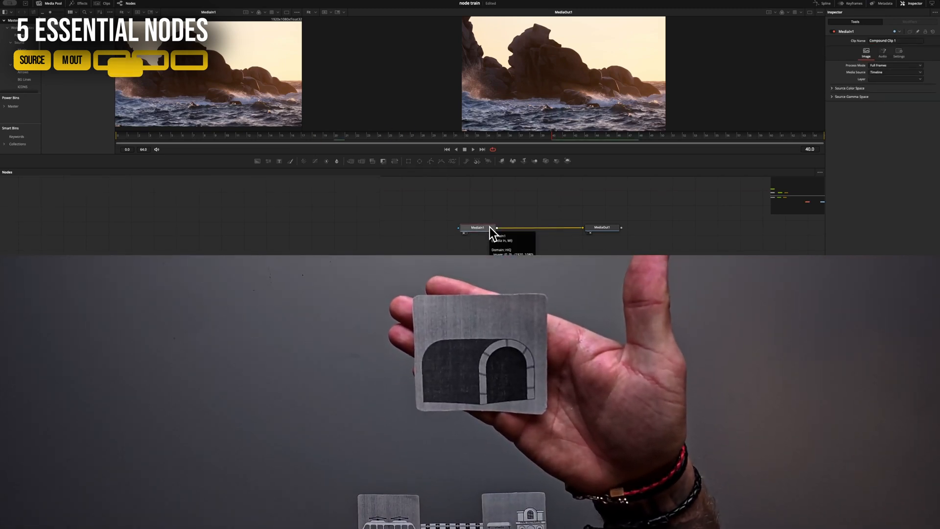
Search the Select Tool list and insert a Color Corrector between MediaIn1 and MediaOut1
{"action": "type", "text": "tran"}
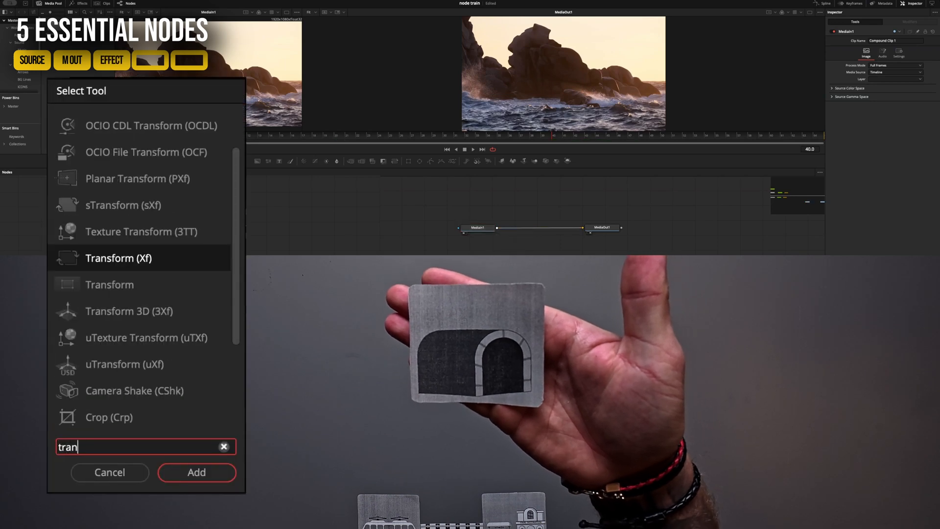
{"action": "type", "text": "drop"}
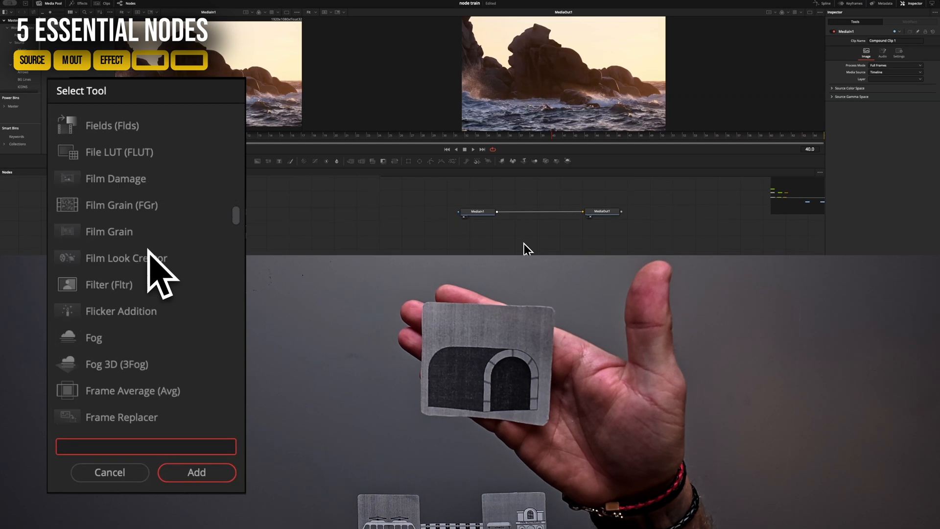
{"action": "scroll", "scroll_direction": "down", "scroll_amount": 3}
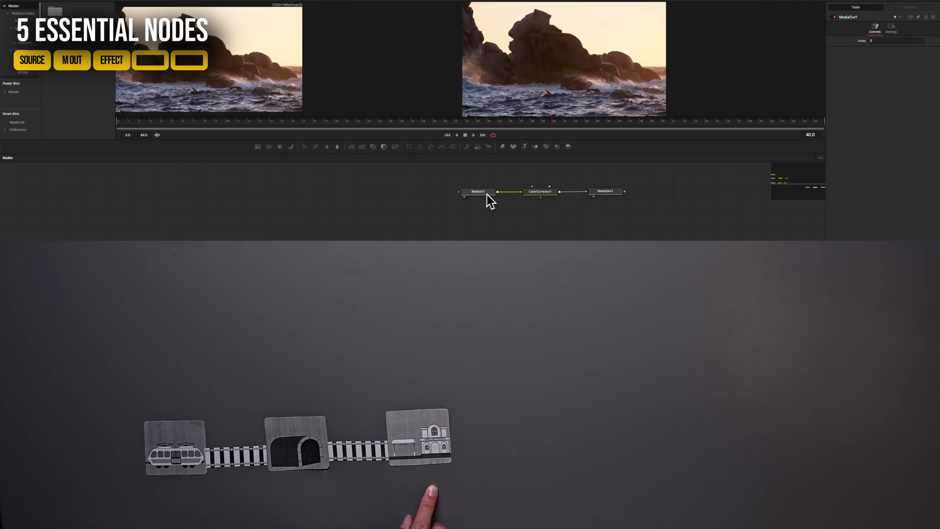
Raise ColorCorrector1's saturation for a warmer, golden coastal clip, checking the MediaOut1 result
{"action": "left_click", "coordinate": [539, 191]}
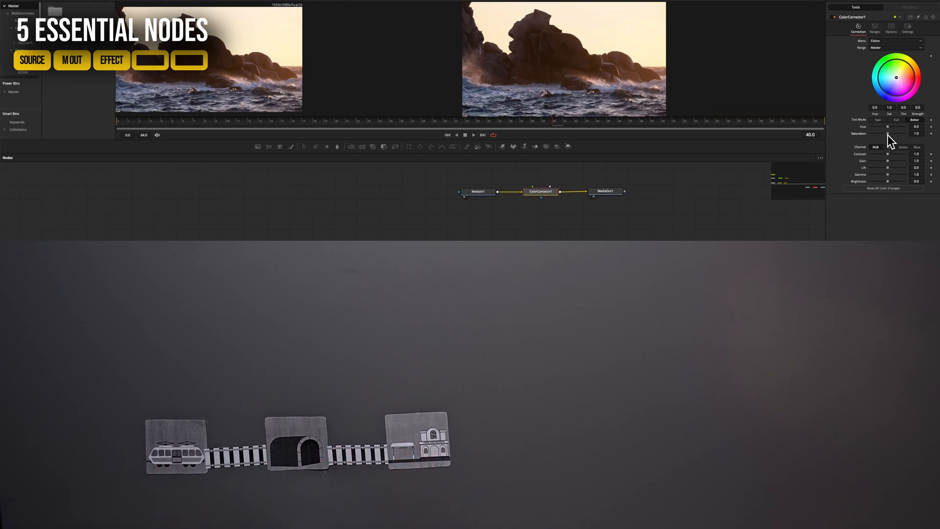
{"action": "left_click_drag", "start_coordinate": [887, 136], "coordinate": [900, 136]}
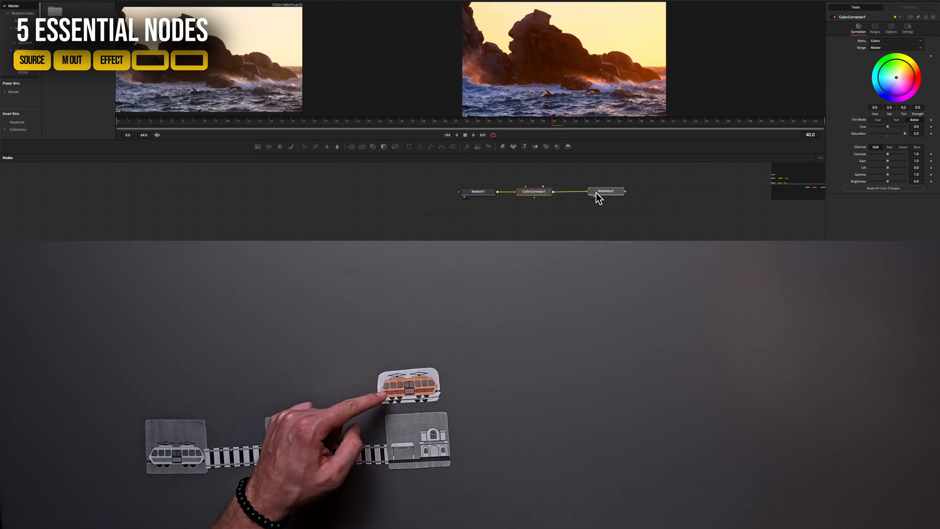
{"action": "left_click", "coordinate": [606, 192]}
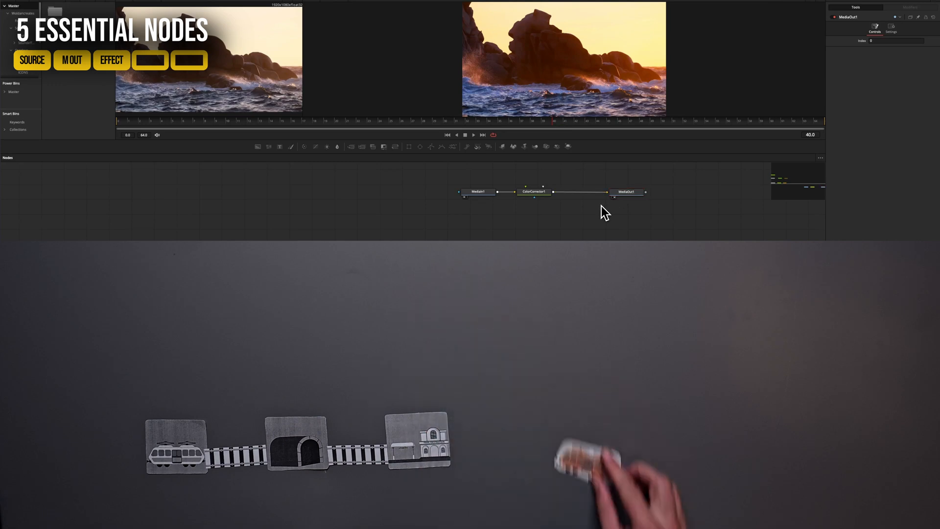
Add a Text+ node reading 'Sardinia' and merge it over the clip through Merge1
{"action": "left_click", "coordinate": [533, 192]}
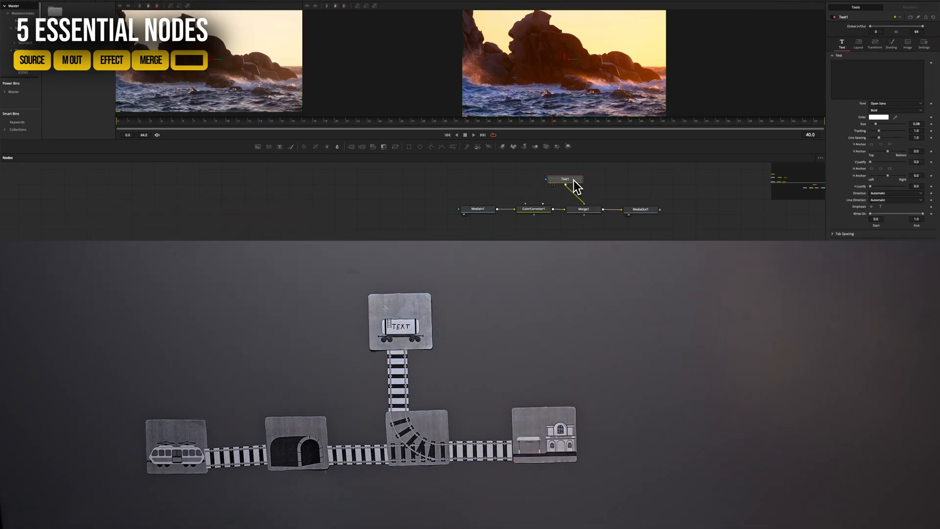
{"action": "type", "text": "Sardinia"}
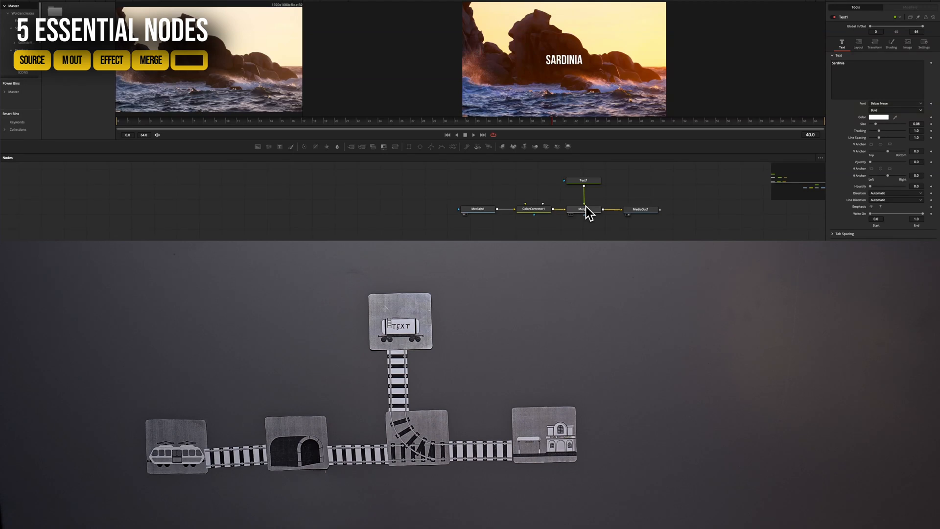
{"action": "mouse_move", "coordinate": [568, 218]}
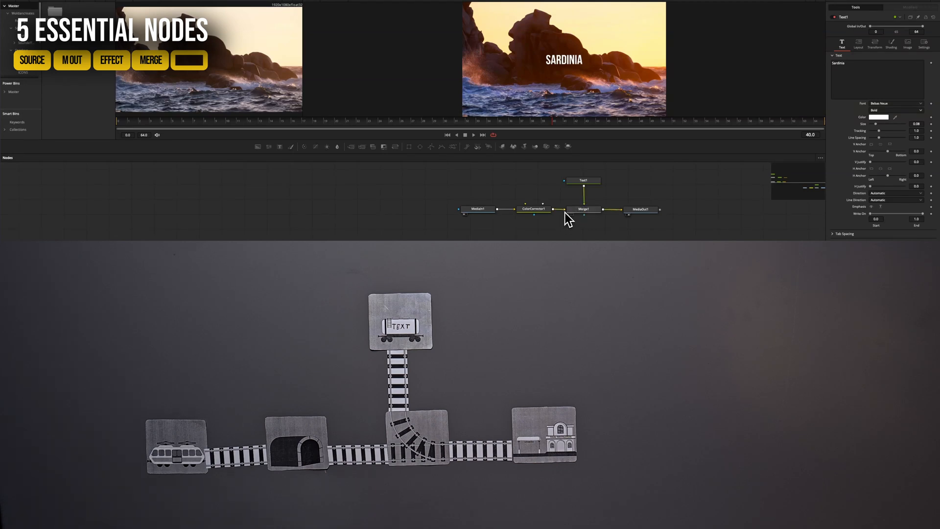
{"action": "mouse_move", "coordinate": [588, 214]}
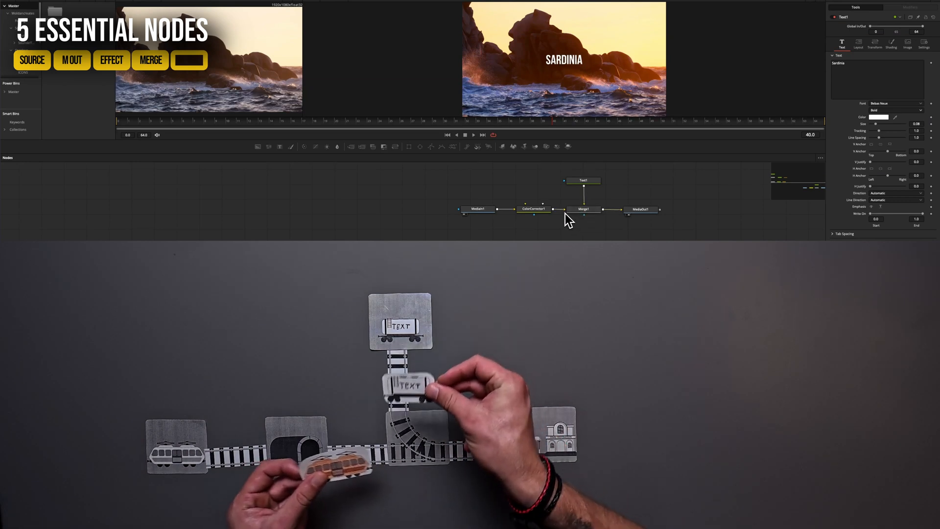
{"action": "left_click", "coordinate": [582, 209]}
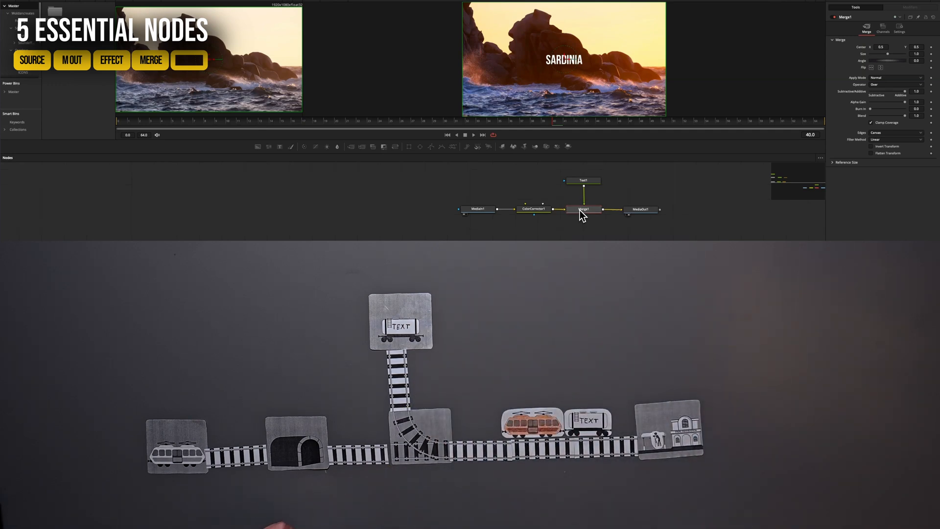
{"action": "right_click", "coordinate": [583, 209]}
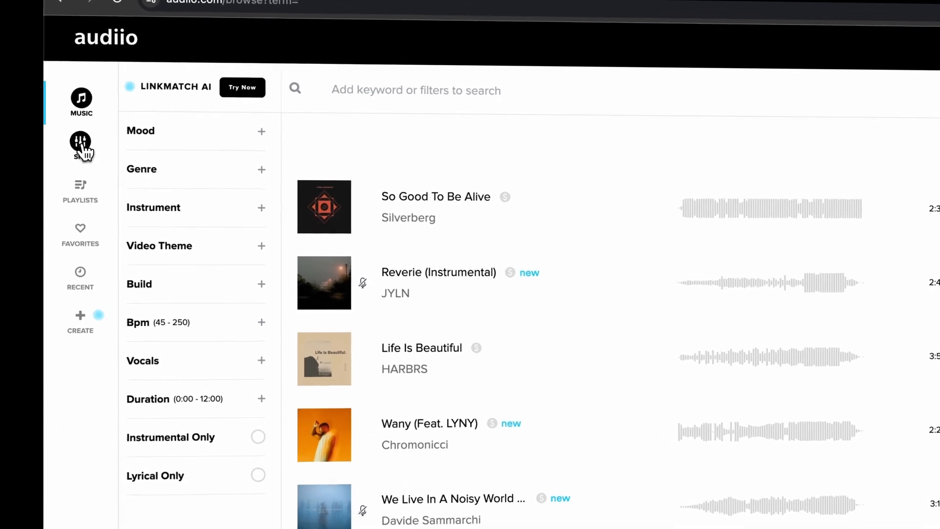
Search Audiio's SFX library for 'whoosh' and preview the Gusty Whoosh effect
{"action": "left_click", "coordinate": [80, 144]}
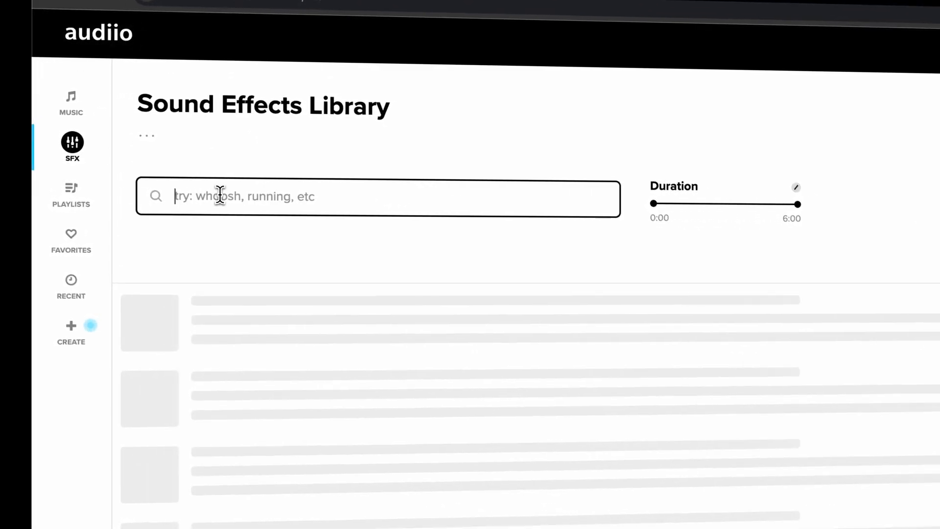
{"action": "type", "text": "whoosh"}
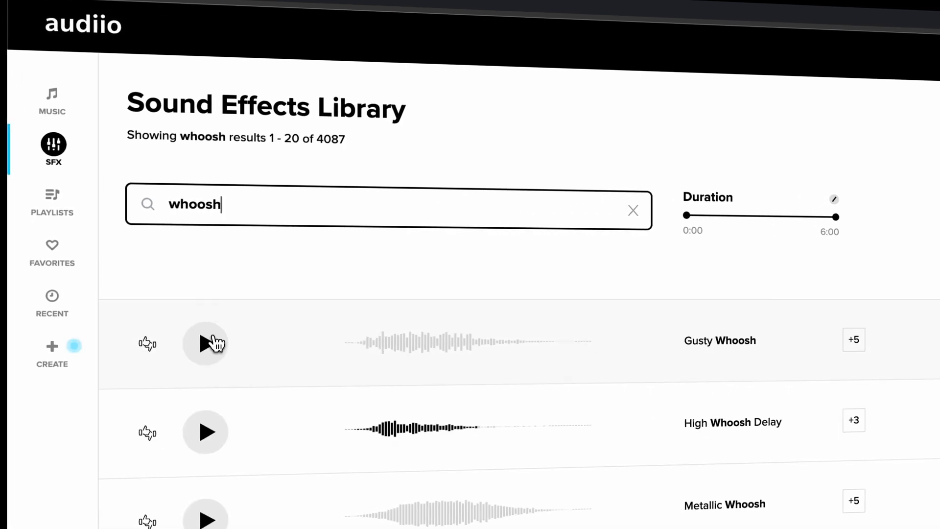
{"action": "left_click", "coordinate": [205, 343]}
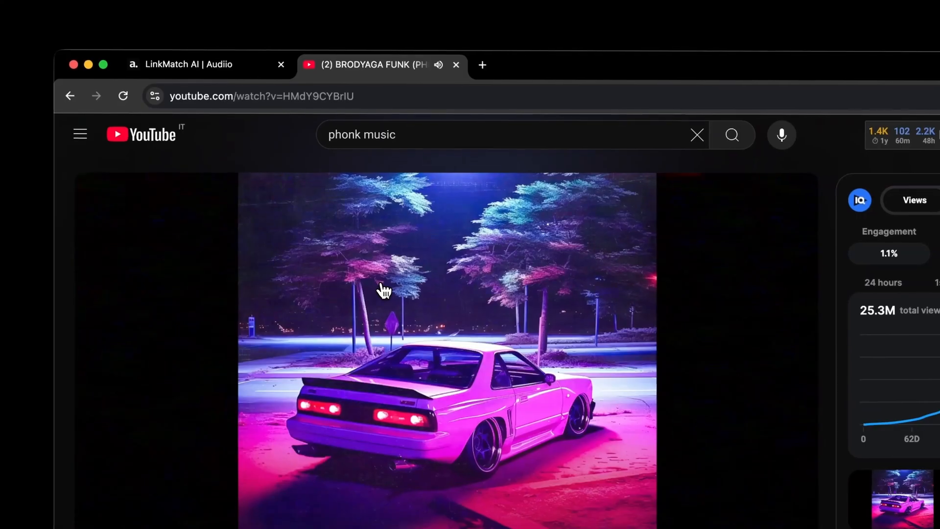
{"action": "left_click", "coordinate": [192, 64]}
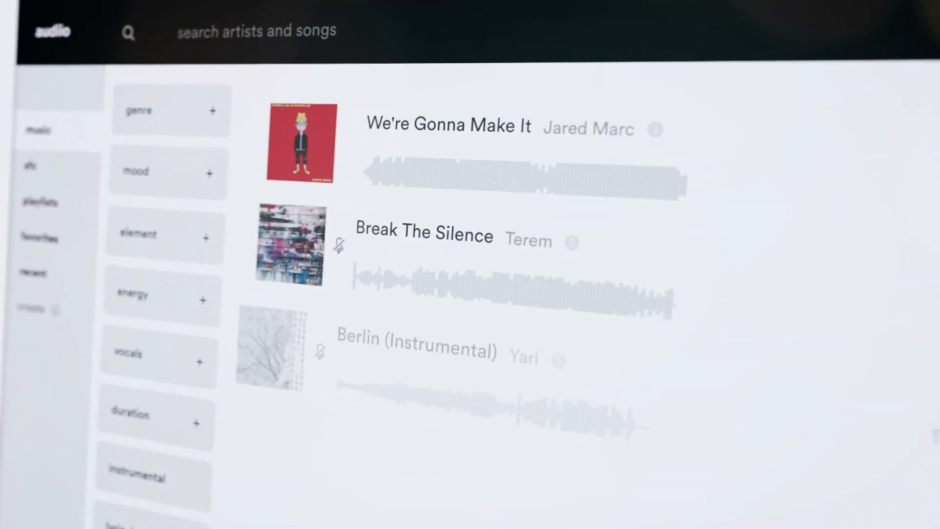
{"action": "scroll", "scroll_direction": "down", "scroll_amount": 3}
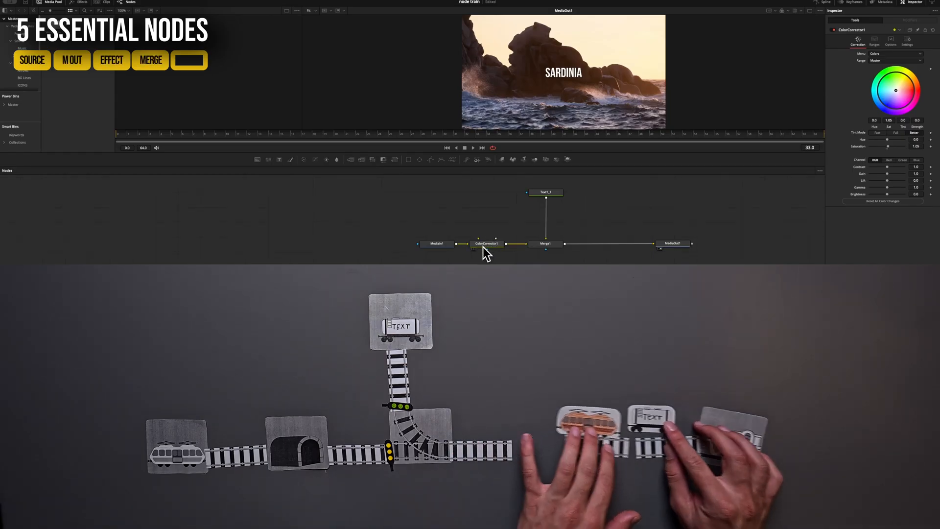
Move ColorCorrector1 onto the link between Merge1 and MediaOut1
{"action": "left_click_drag", "start_coordinate": [486, 243], "coordinate": [523, 258]}
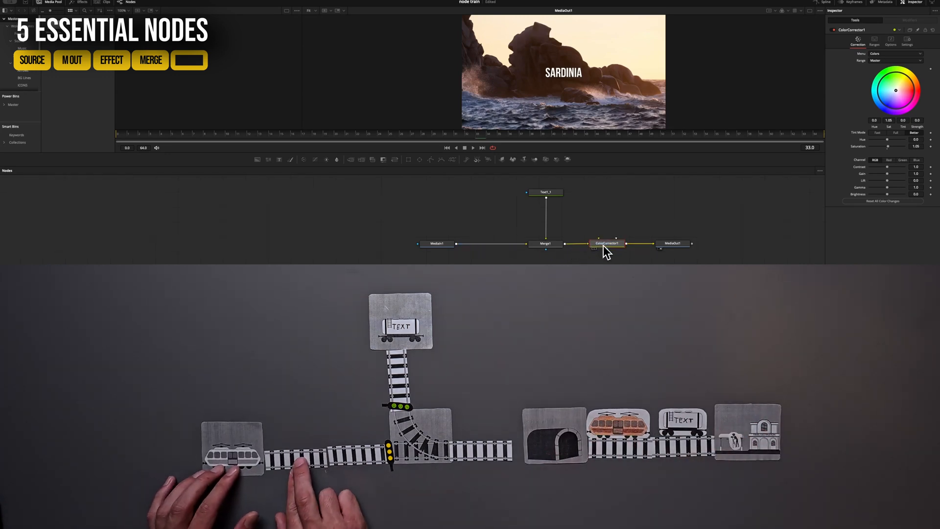
{"action": "left_click", "coordinate": [546, 243]}
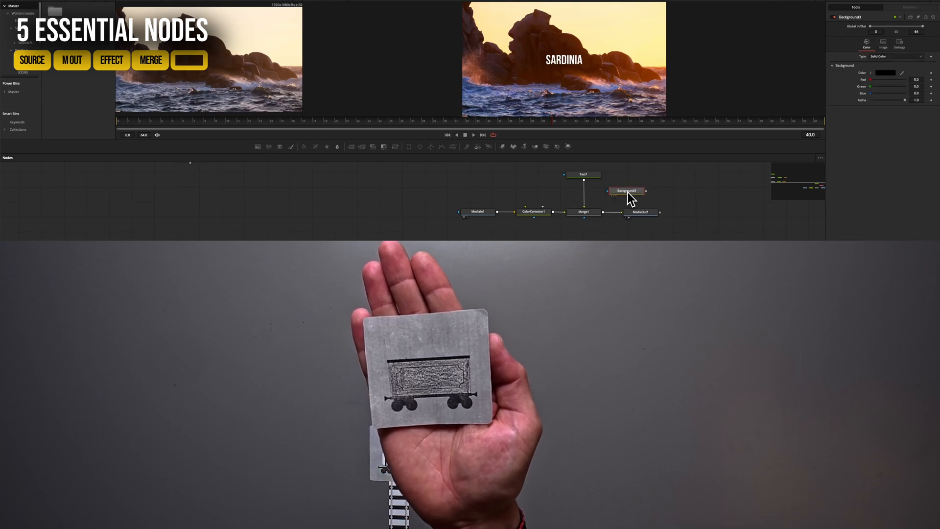
Merge black Background3 with Text1 through Merge4, then view the yellow Background comp
{"action": "left_click", "coordinate": [582, 174]}
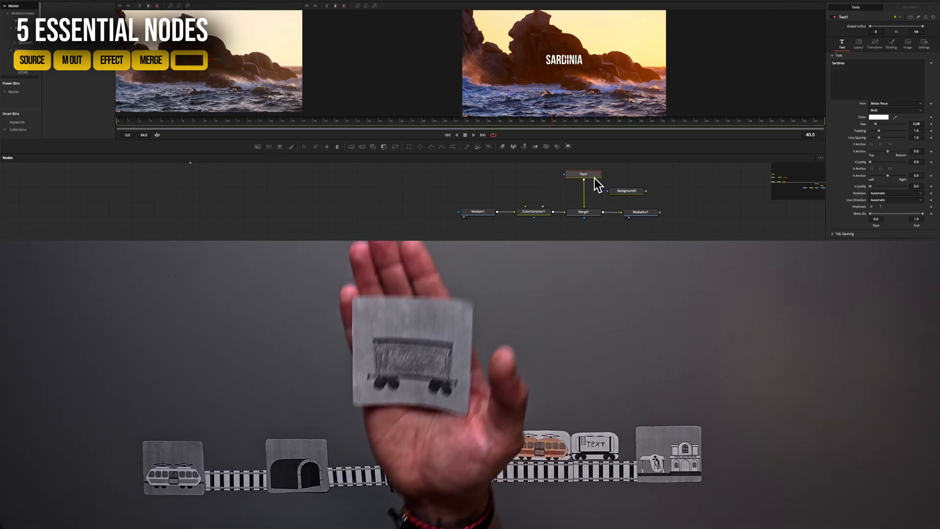
{"action": "left_click", "coordinate": [644, 190]}
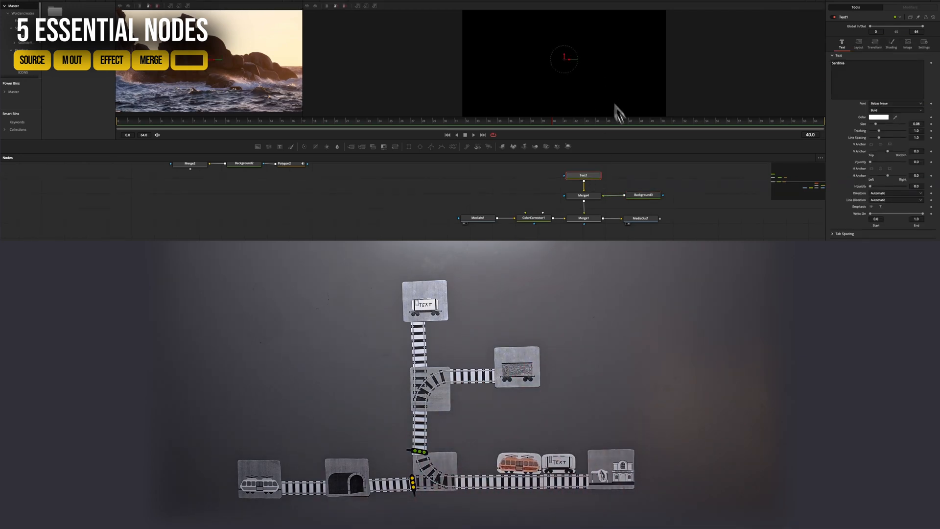
{"action": "left_click", "coordinate": [643, 195]}
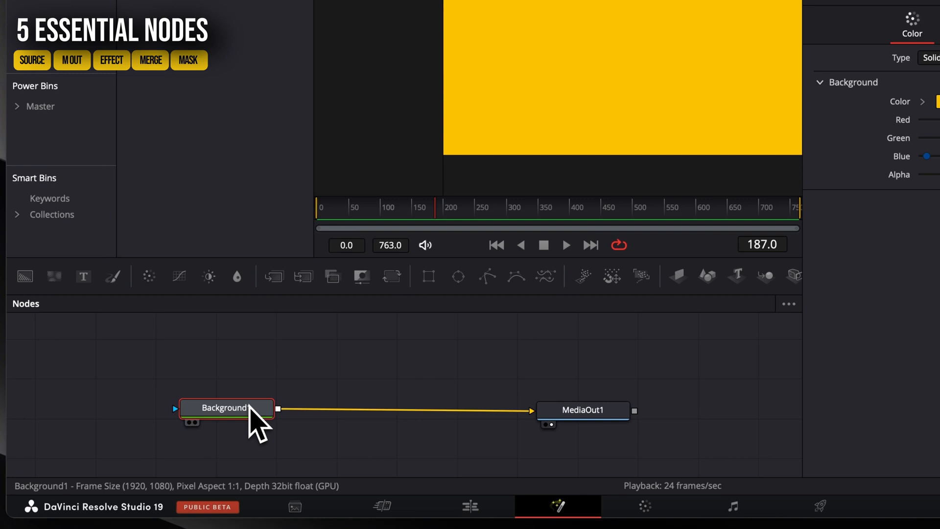
Add a Rectangle mask and a triangular Polygon mask from the Select Tool search
{"action": "key", "text": "shift+space"}
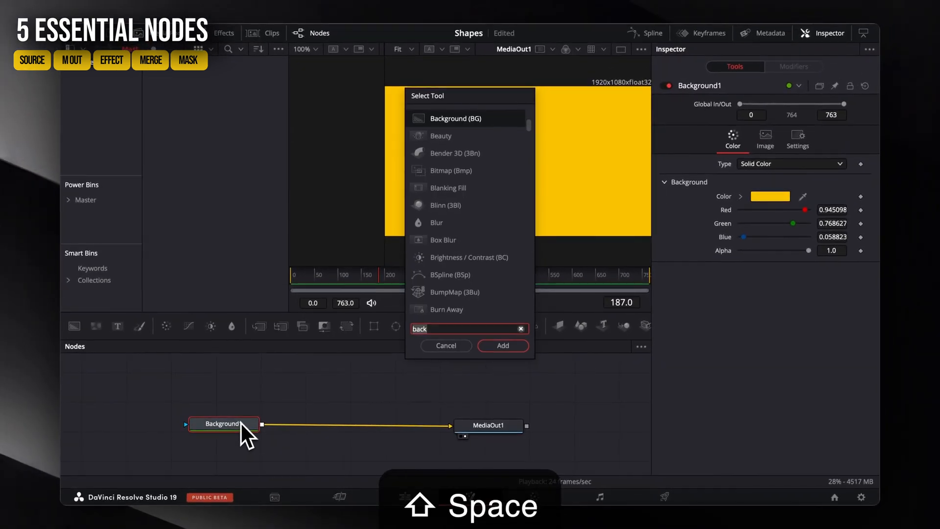
{"action": "type", "text": "recta"}
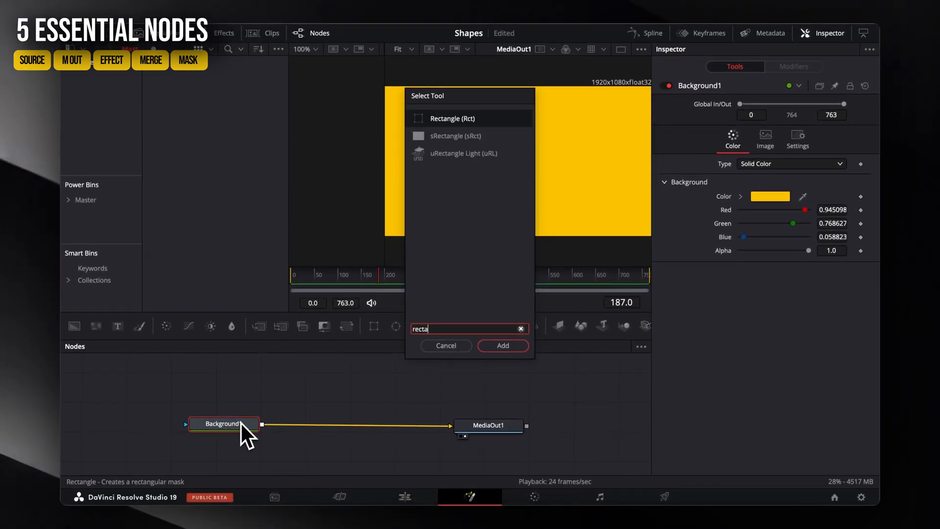
{"action": "left_click", "coordinate": [502, 344]}
{"action": "type", "text": "Polygon"}
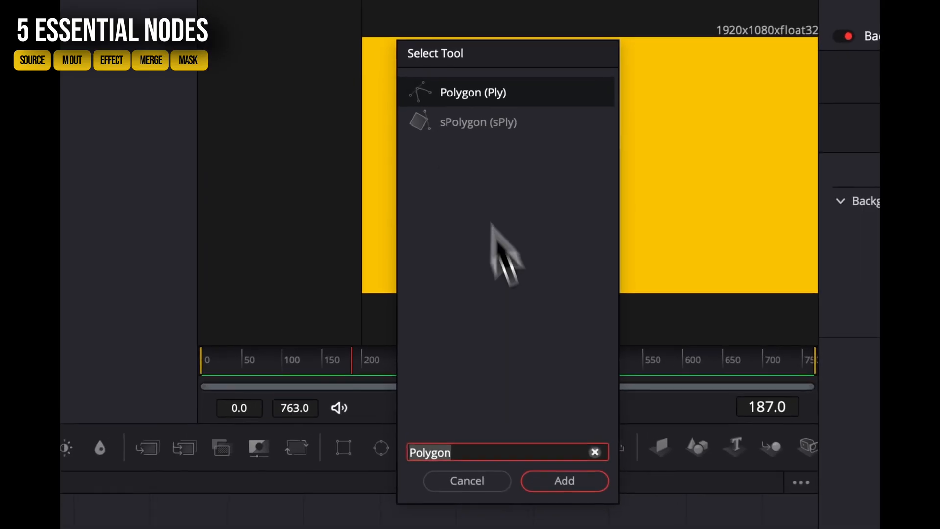
{"action": "left_click", "coordinate": [562, 480]}
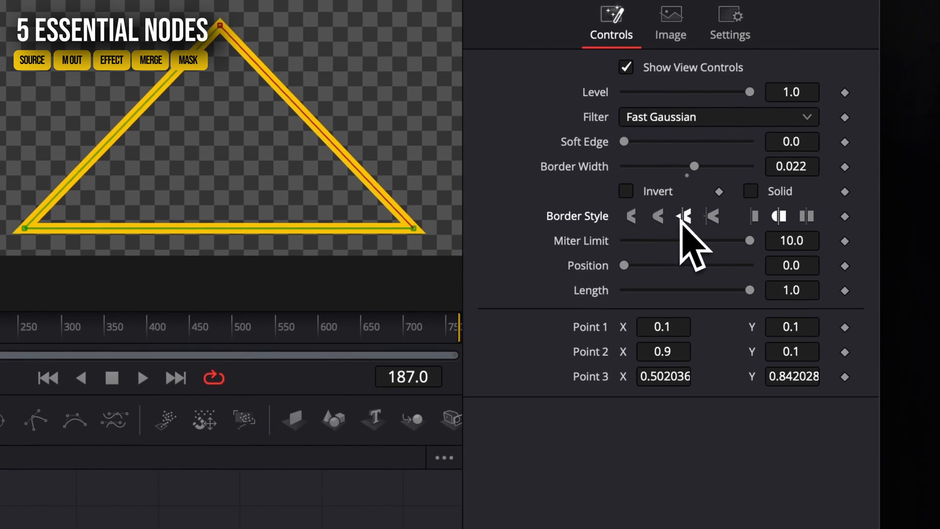
{"action": "right_click", "coordinate": [622, 431]}
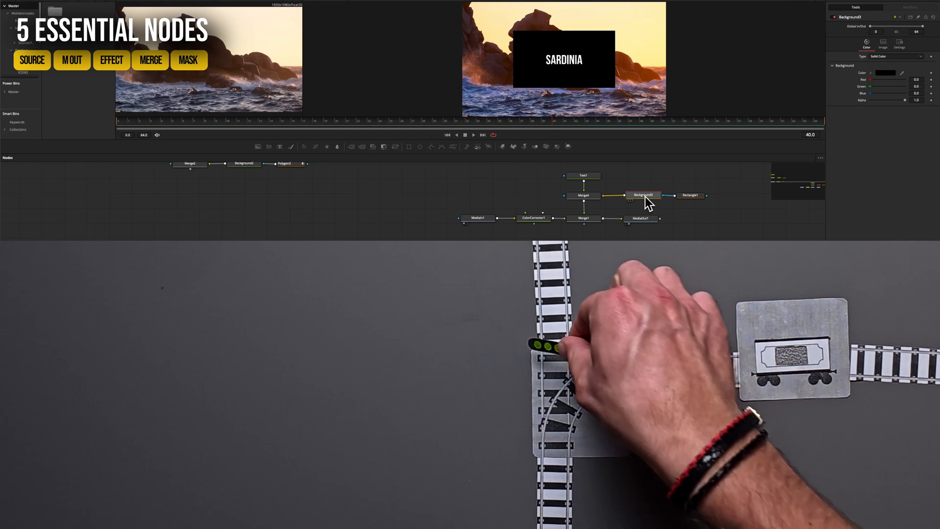
Select the Rectangle1-masked Background3 to check the black box behind SARDINIA
{"action": "left_click", "coordinate": [690, 195]}
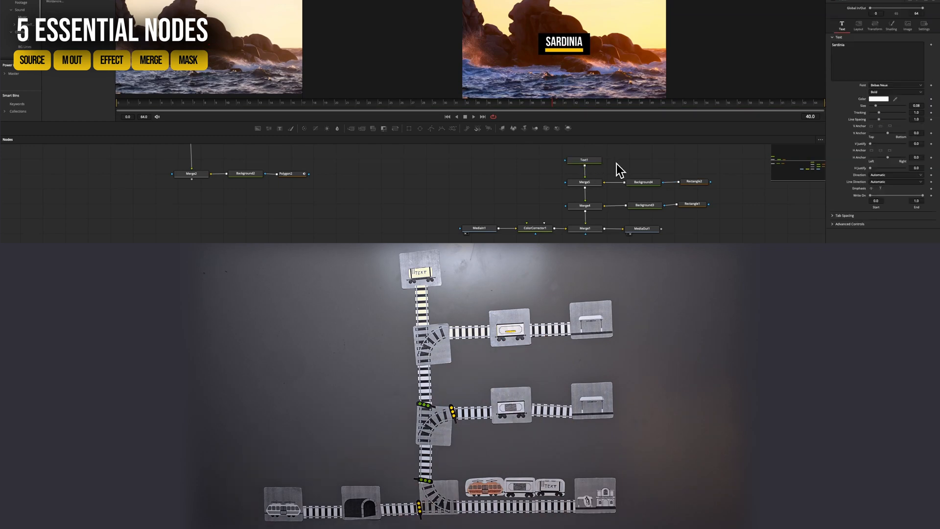
Select Merge5 to show its settings in the Inspector
{"action": "left_click", "coordinate": [584, 182]}
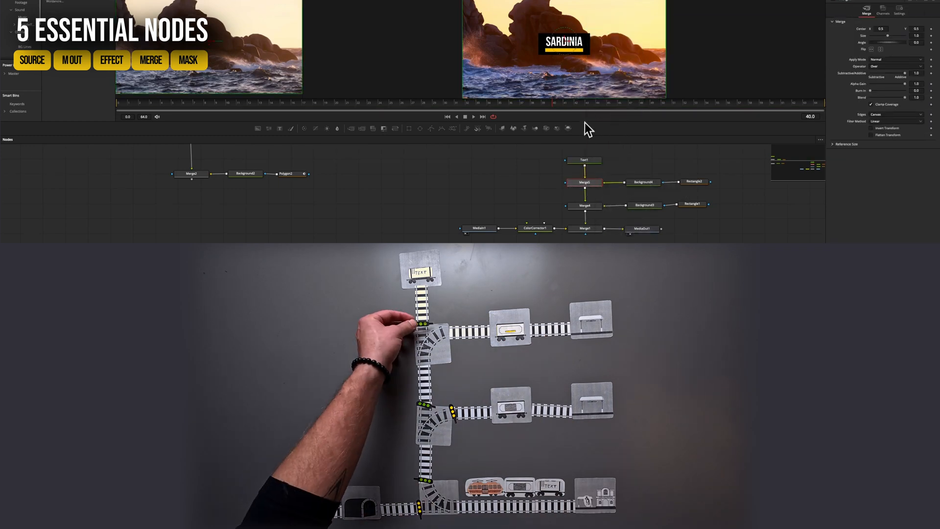
{"action": "right_click", "coordinate": [589, 181]}
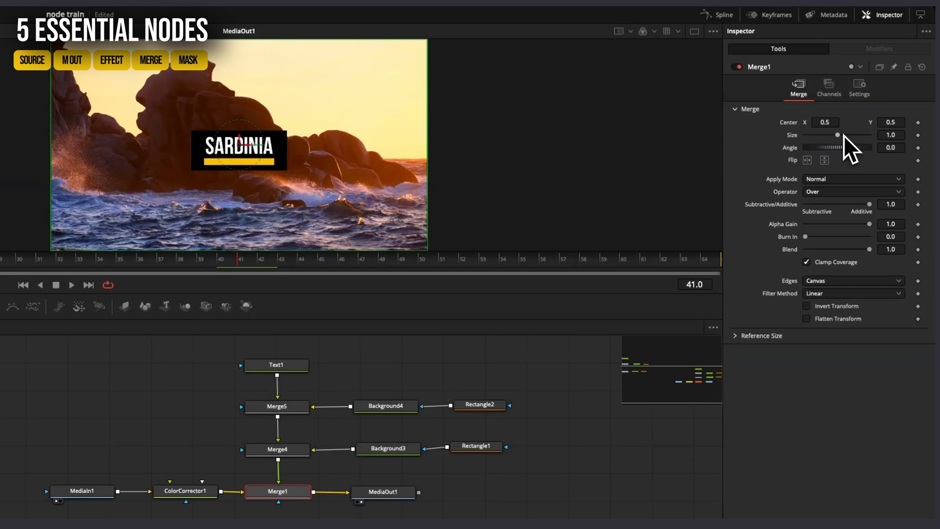
Return Merge1 Size to 1.0, then set Center X to -0.35 at frame 33
{"action": "left_click_drag", "start_coordinate": [836, 135], "coordinate": [842, 135]}
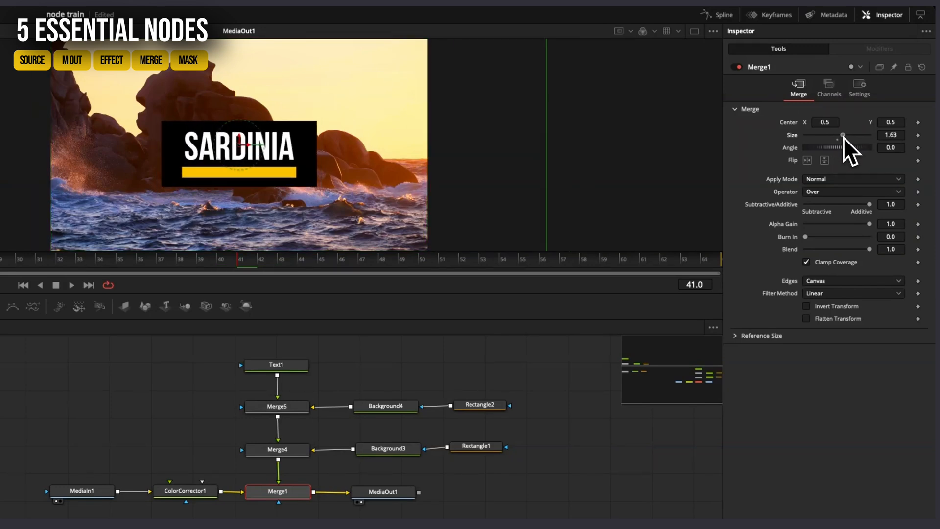
{"action": "left_click_drag", "start_coordinate": [845, 135], "coordinate": [836, 135]}
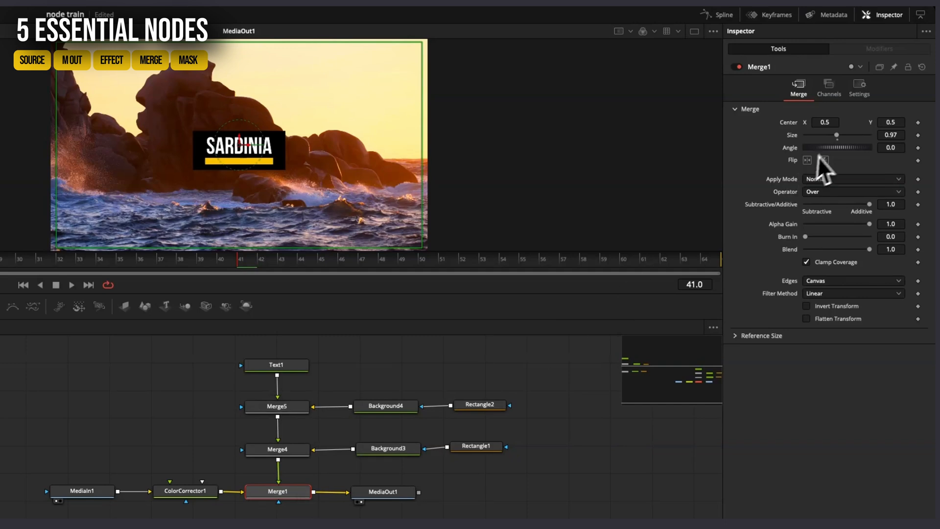
{"action": "left_click_drag", "start_coordinate": [835, 136], "coordinate": [867, 135]}
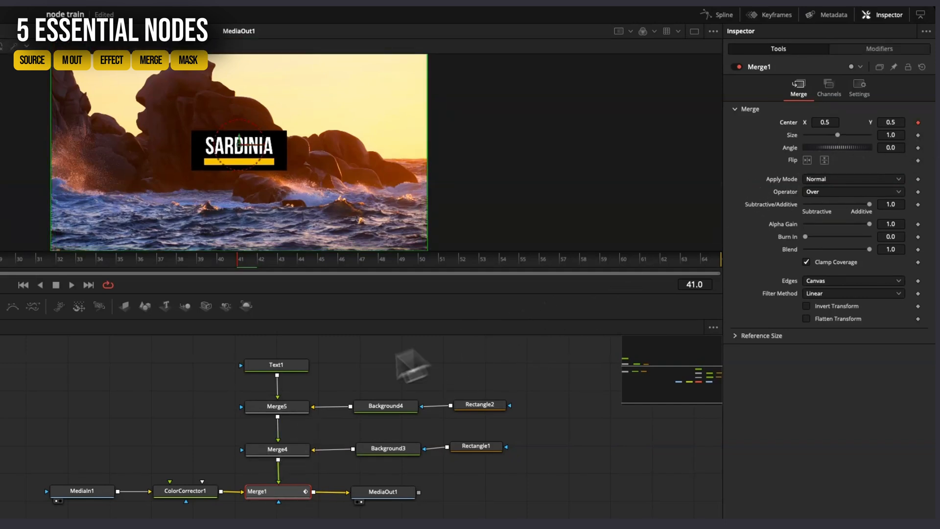
{"action": "left_click", "coordinate": [84, 259]}
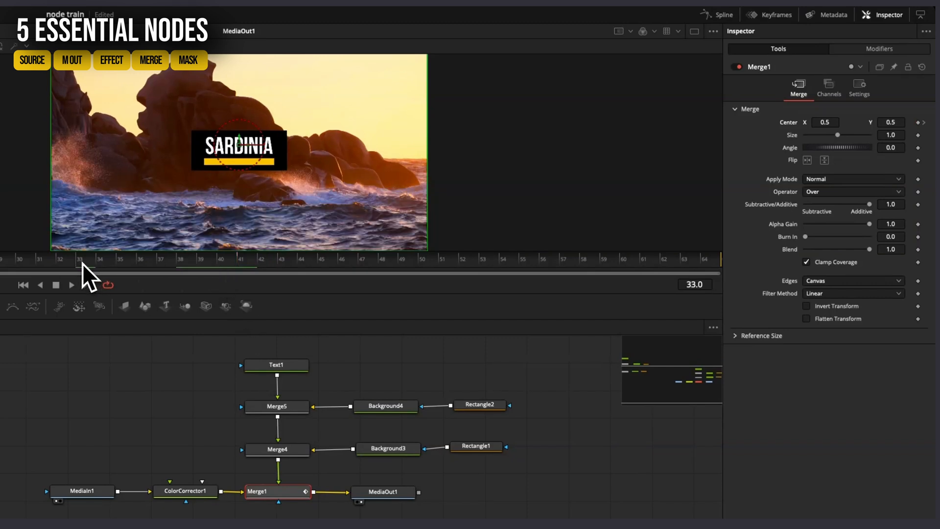
{"action": "type", "text": "-0.35"}
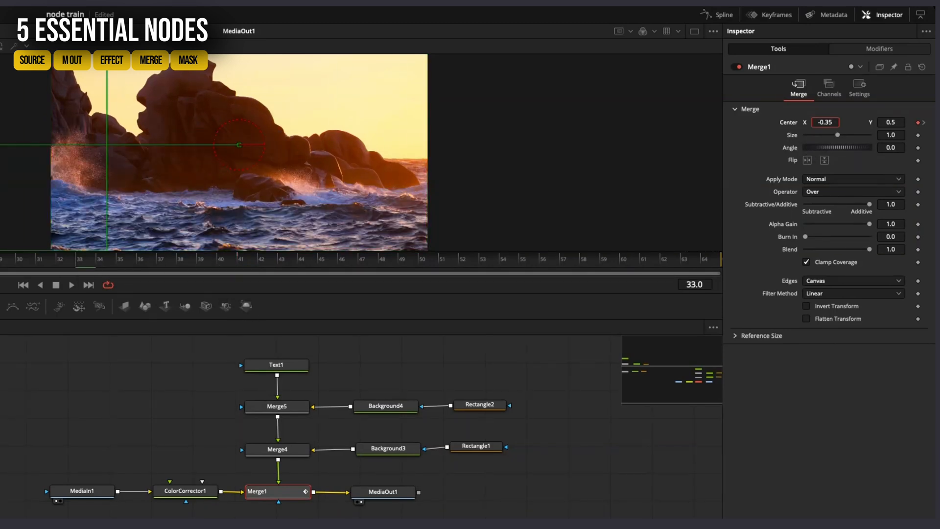